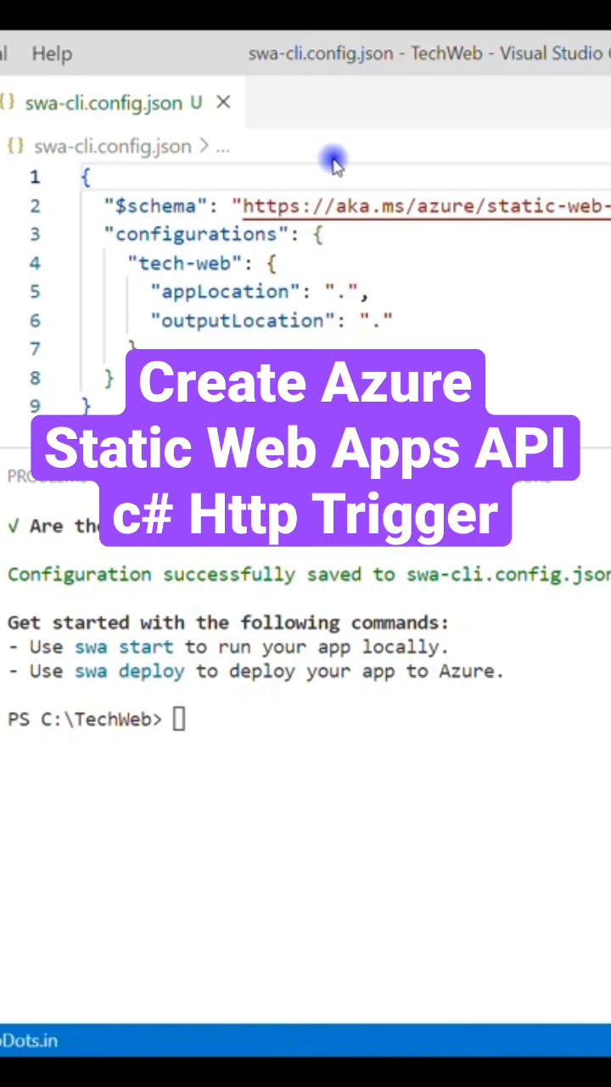
- Begin 'Create HTTP Function' for the static web app and choose C# as the language
click(333, 163)
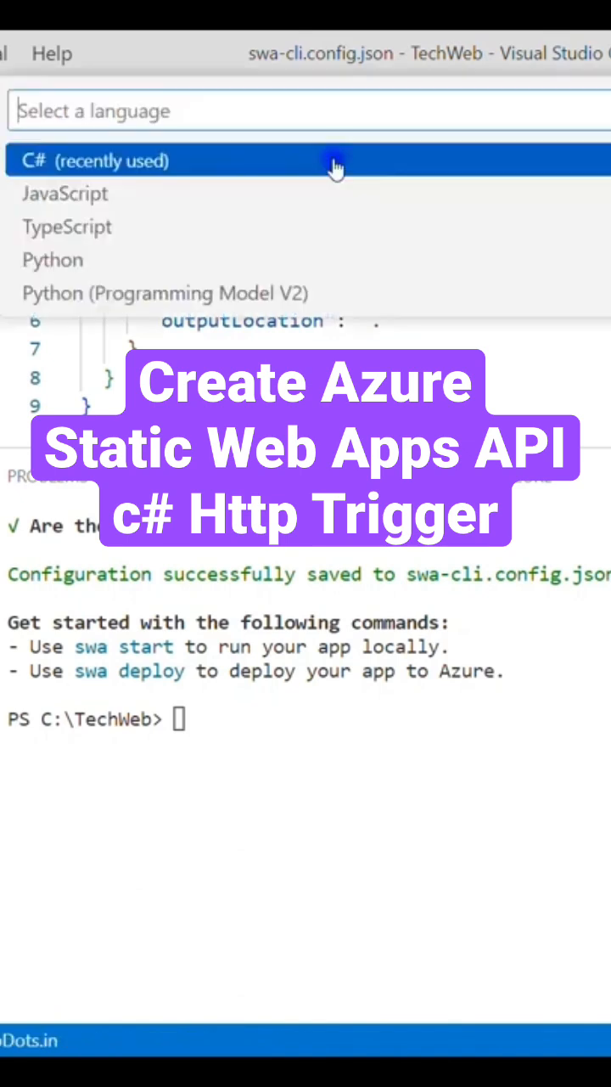
mouse_move(128, 204)
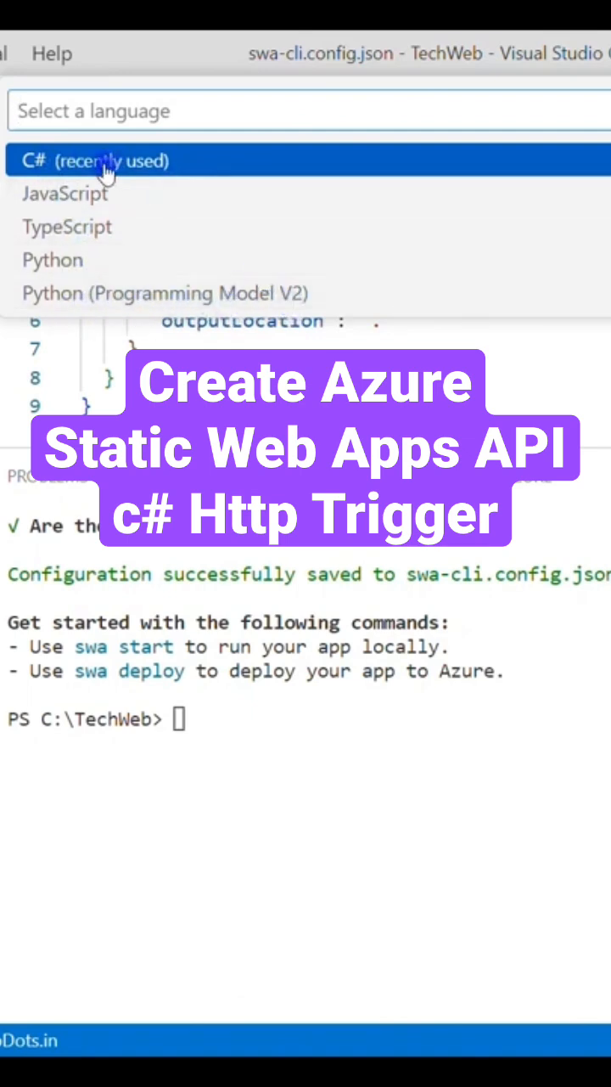
click(102, 160)
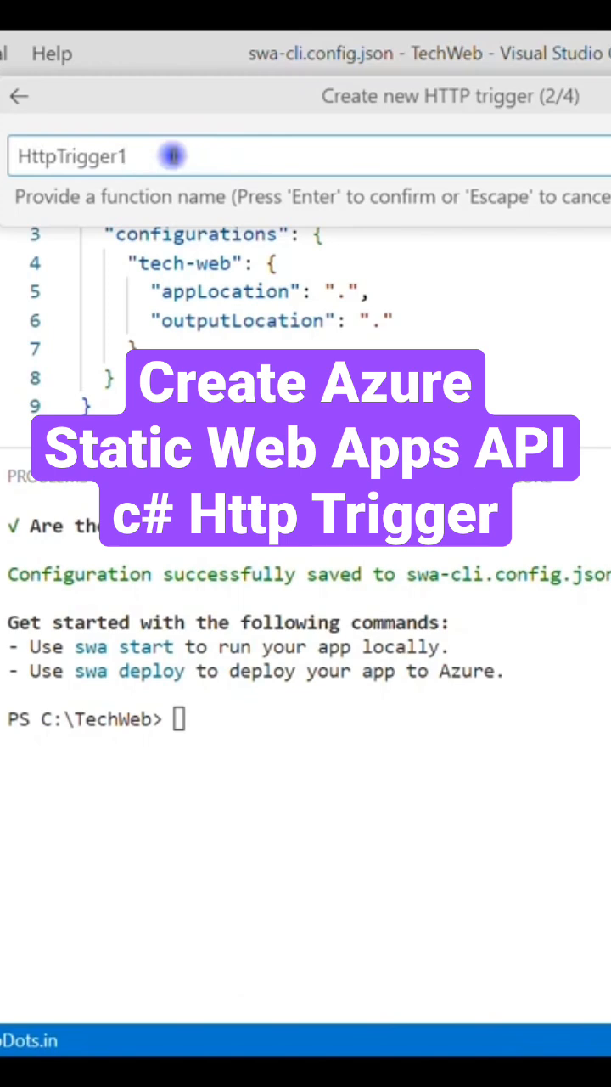
- Accept the default name HttpTrigger1 and the namespace Company.Function
key(Enter)
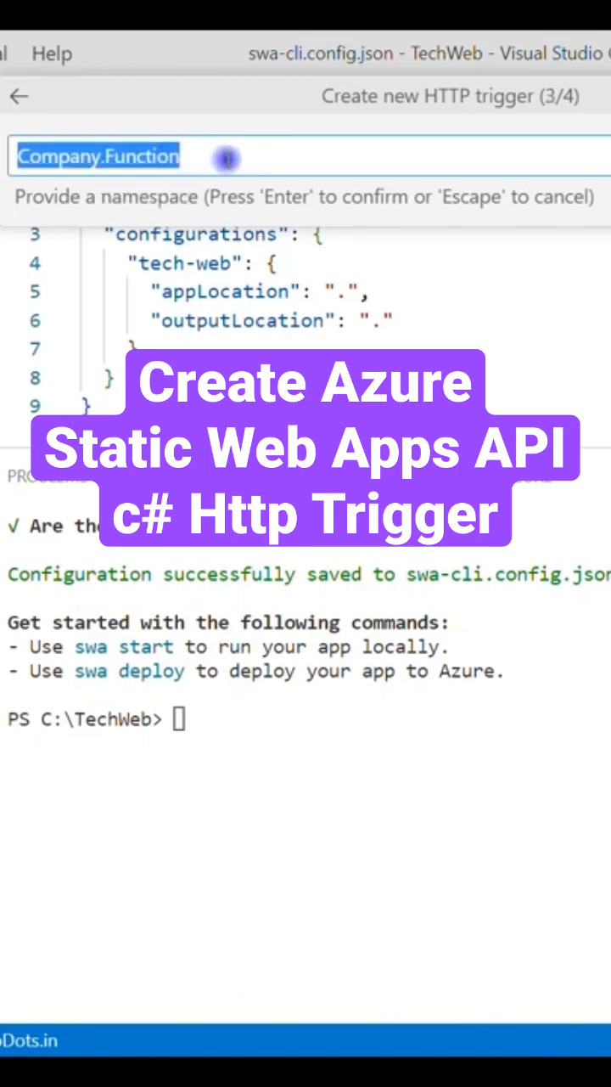
click(275, 166)
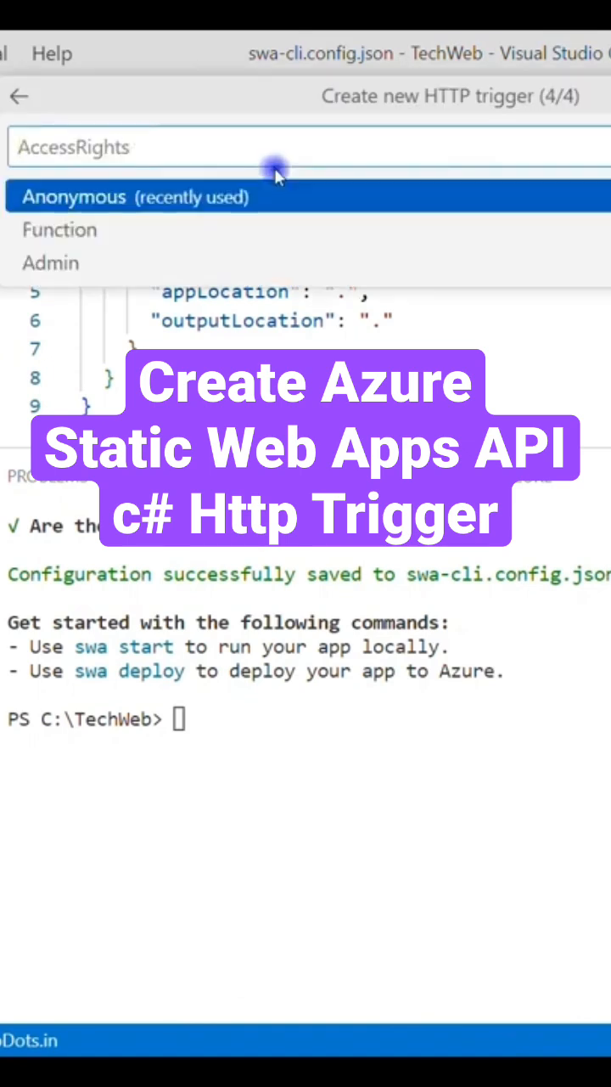
mouse_move(170, 204)
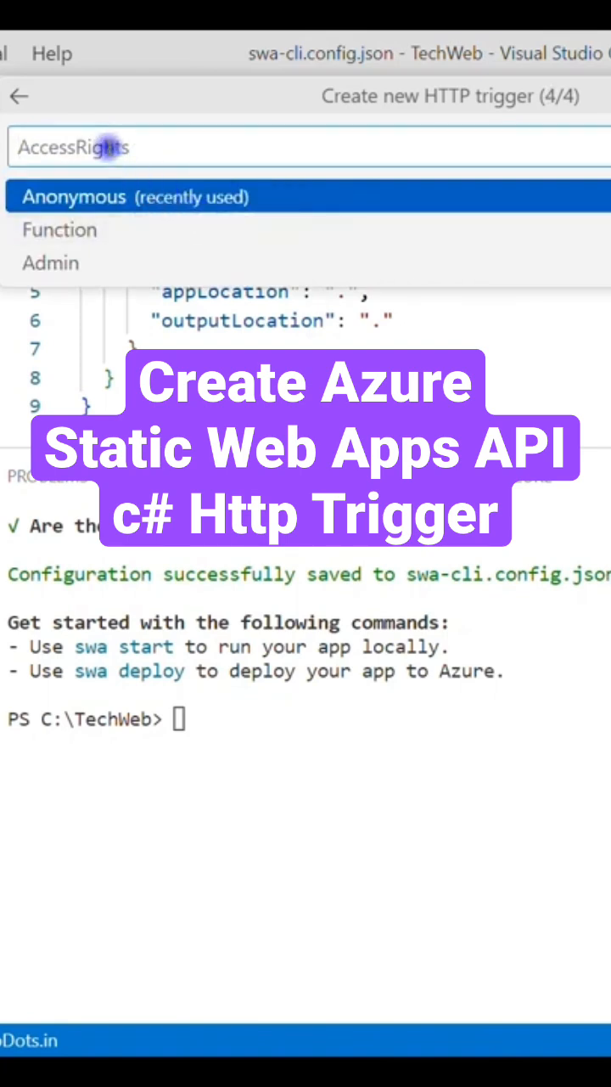
mouse_move(52, 255)
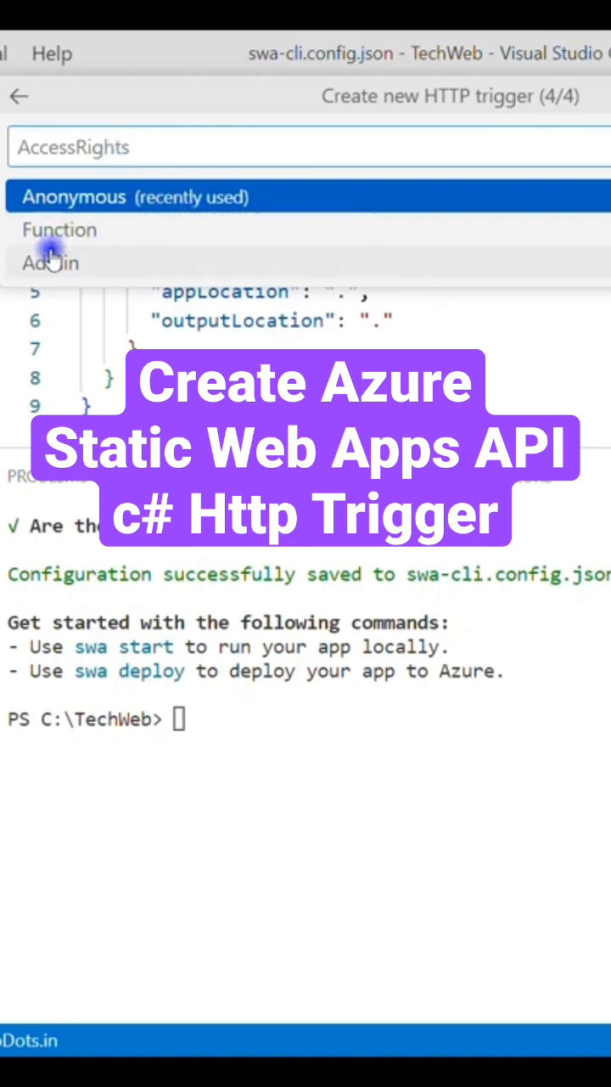